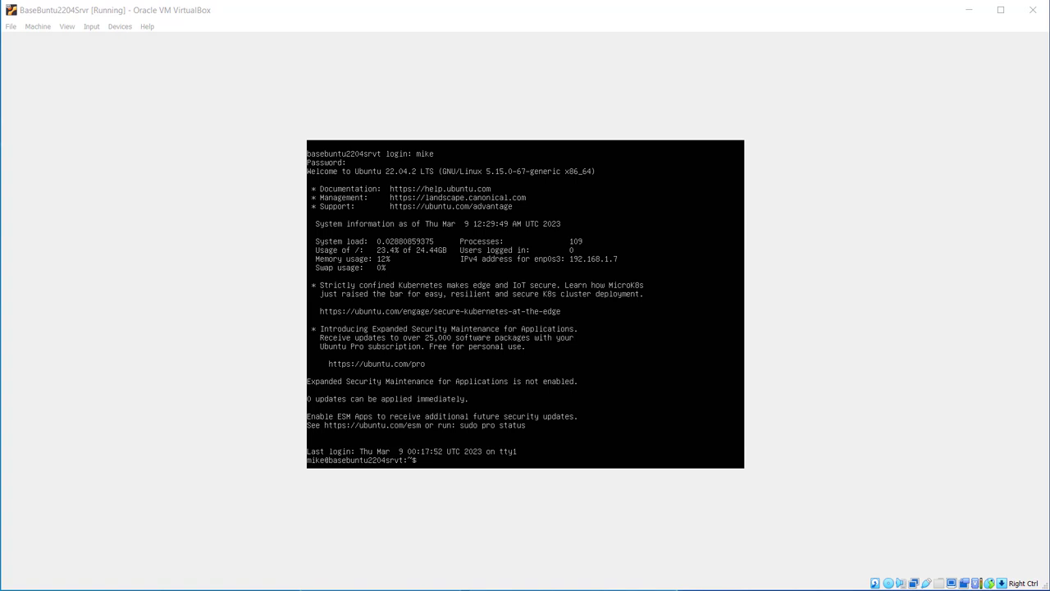
mouse_move(791, 399)
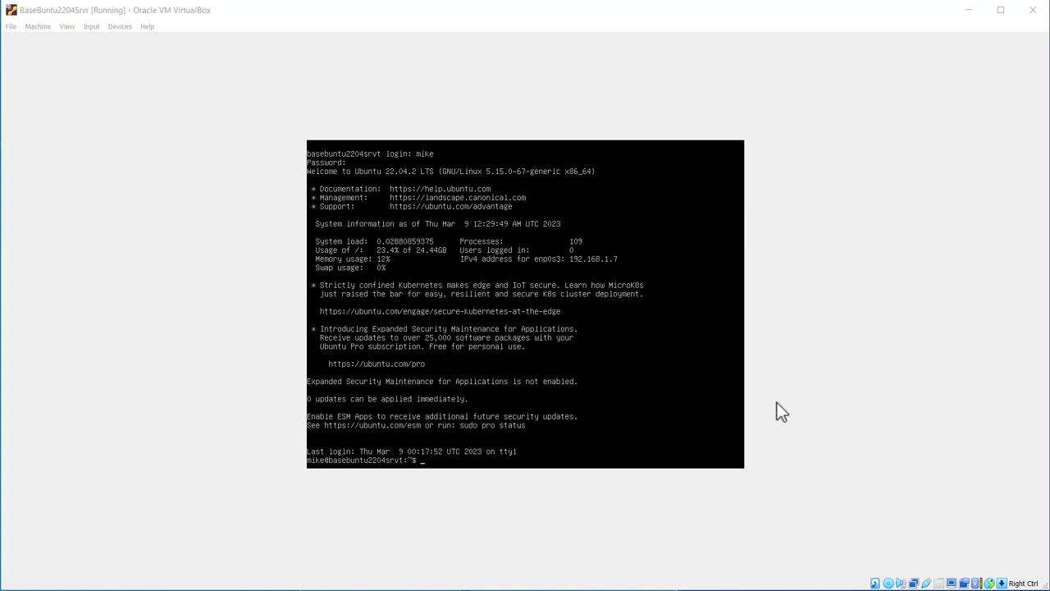
mouse_move(804, 430)
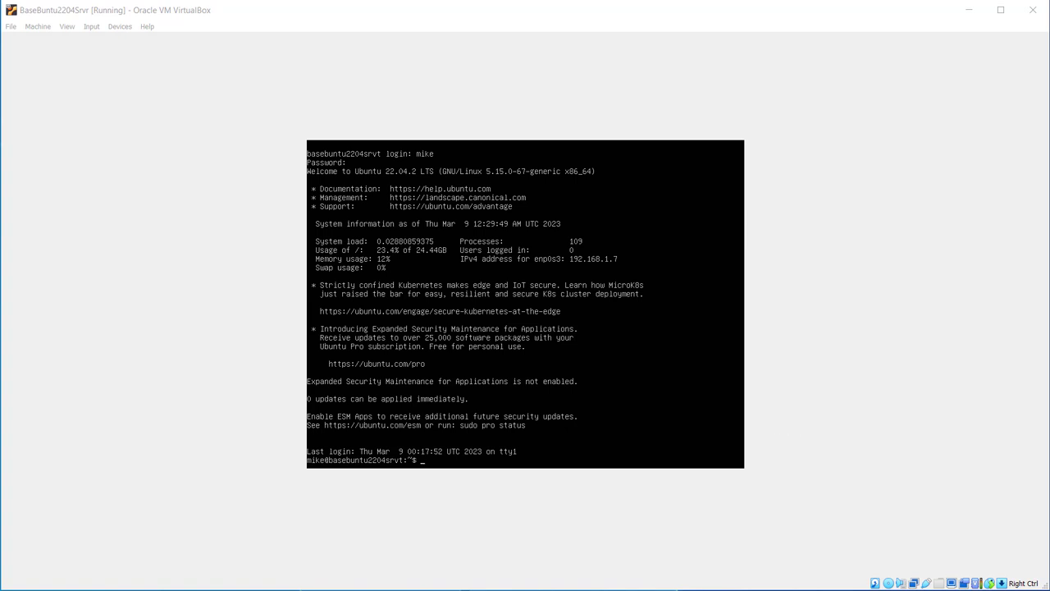
mouse_move(768, 414)
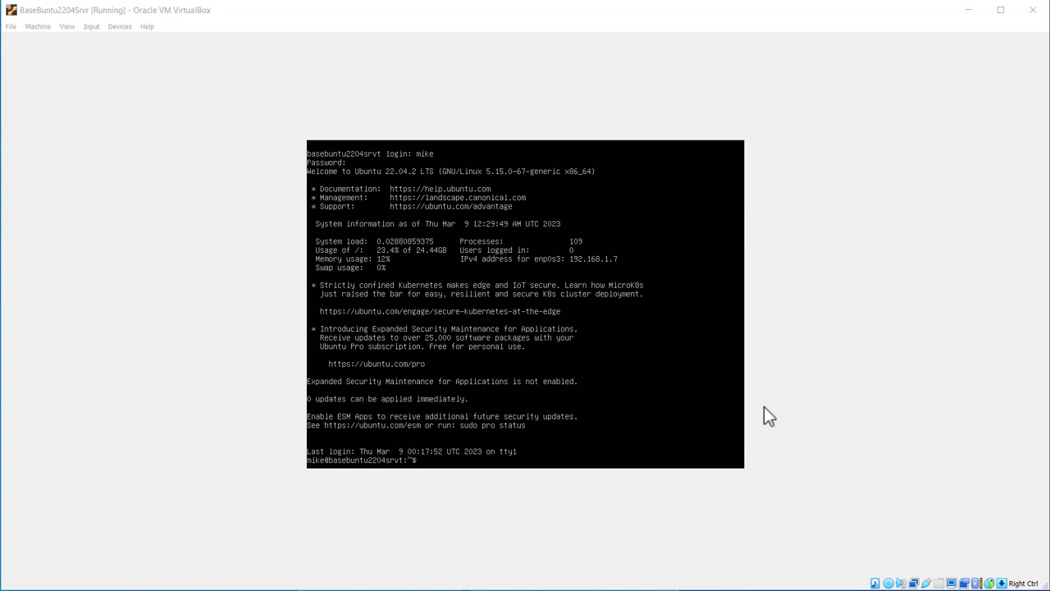
mouse_move(790, 349)
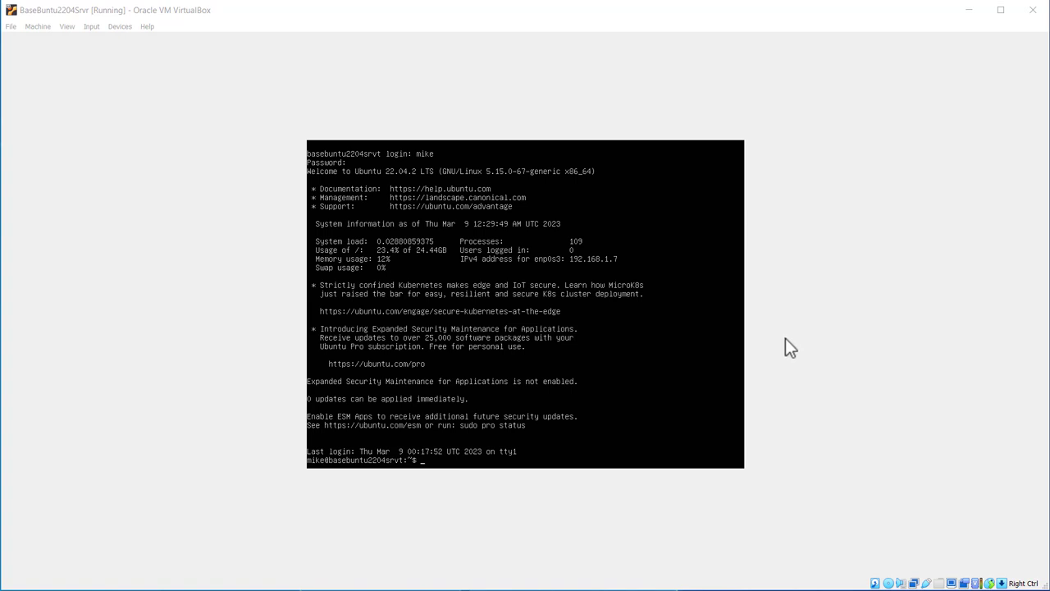
mouse_move(885, 375)
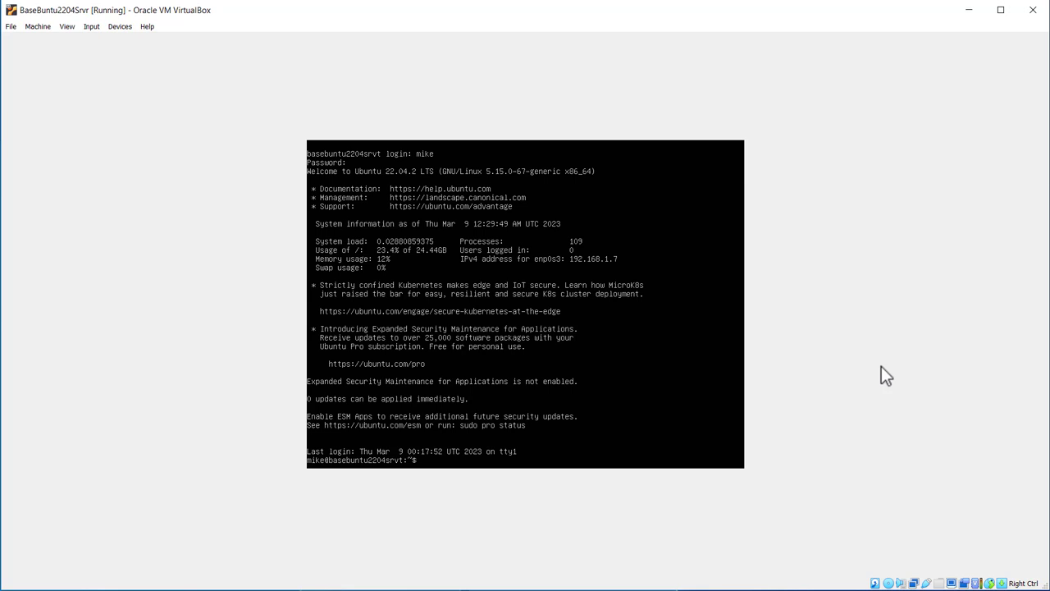
Reboot the Ubuntu server with init 6 and stop at the GRUB boot menu.
type("i")
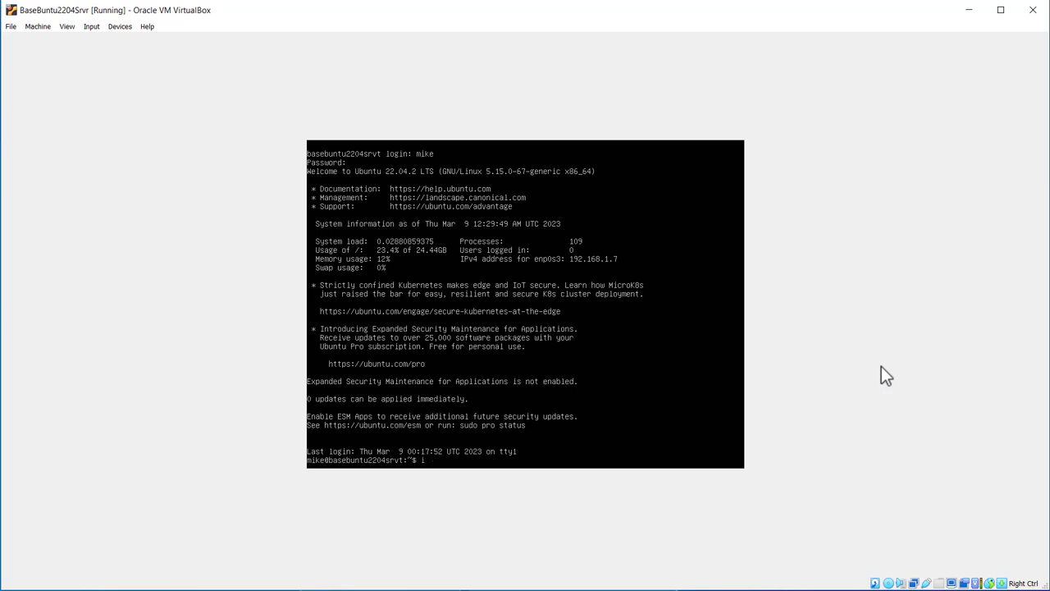
type("nit 6")
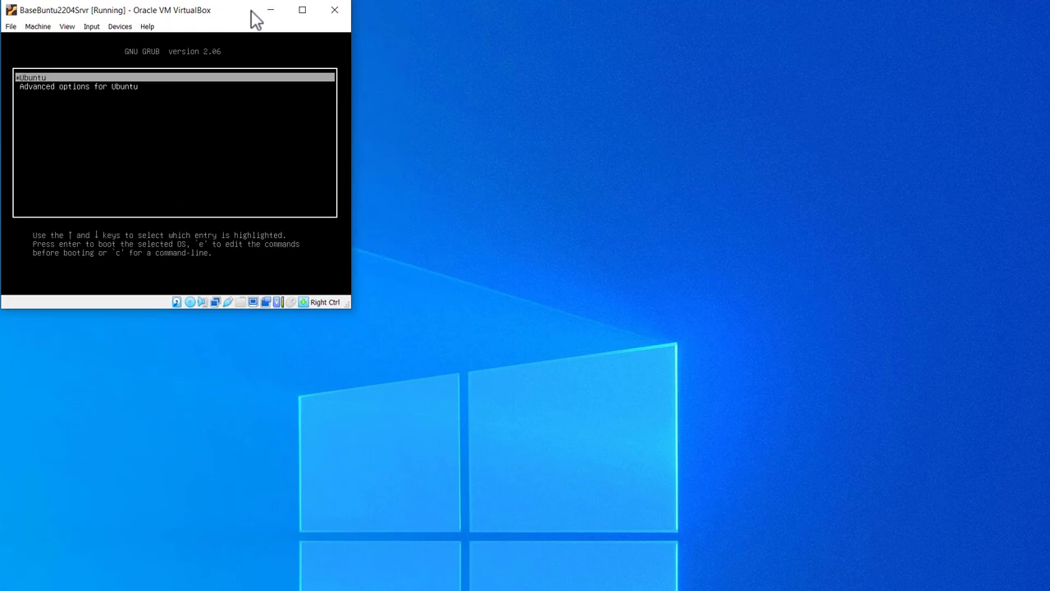
mouse_move(234, 18)
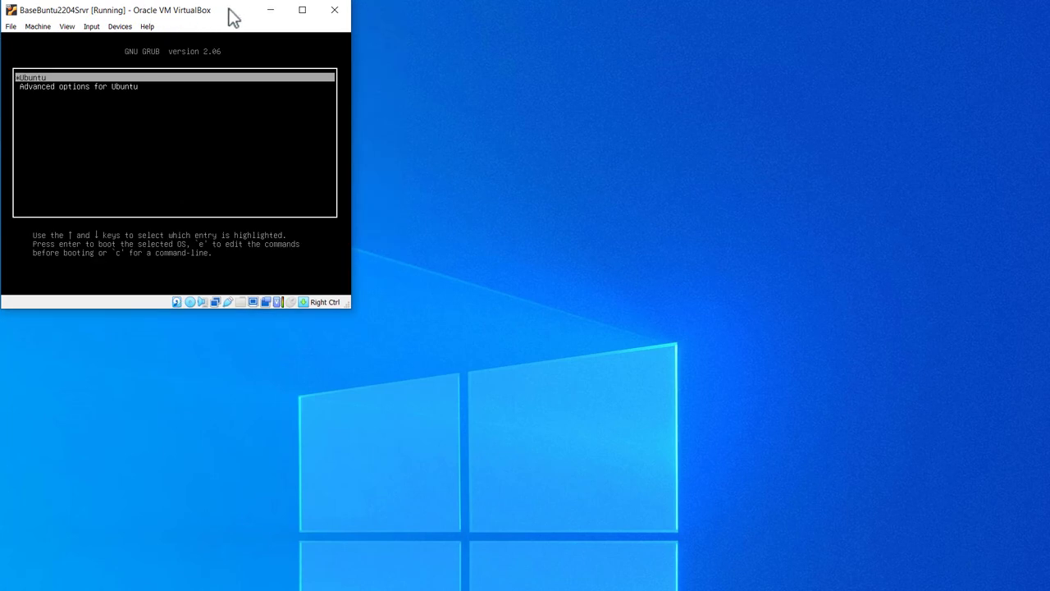
mouse_move(32, 51)
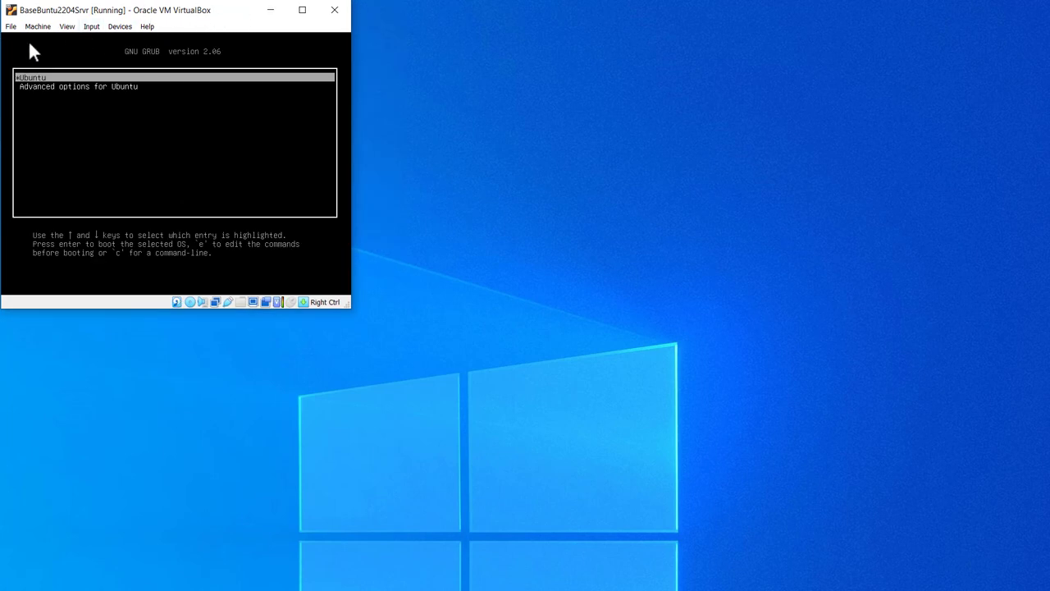
mouse_move(81, 84)
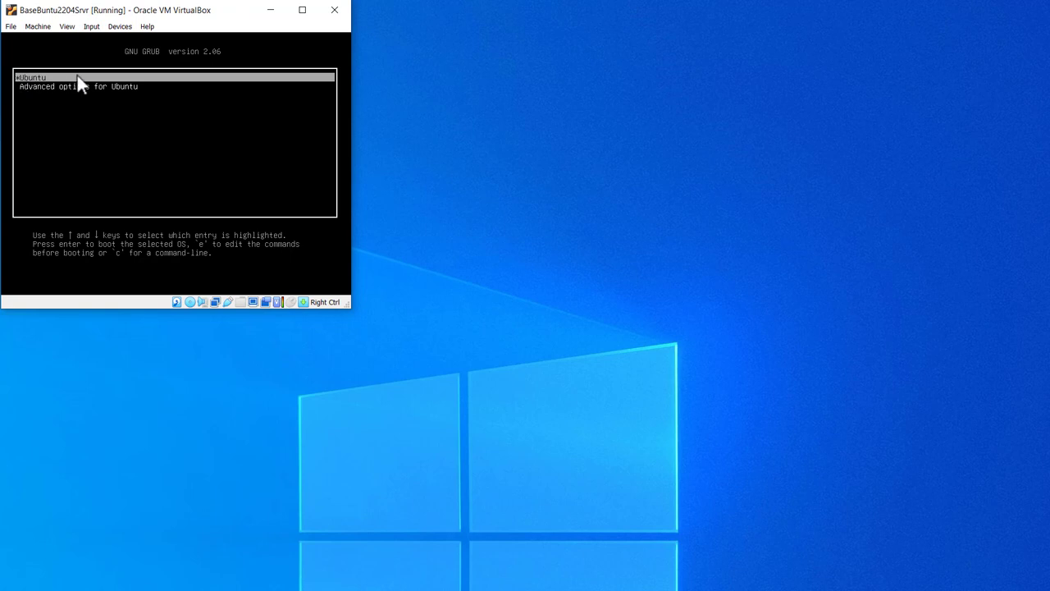
mouse_move(248, 20)
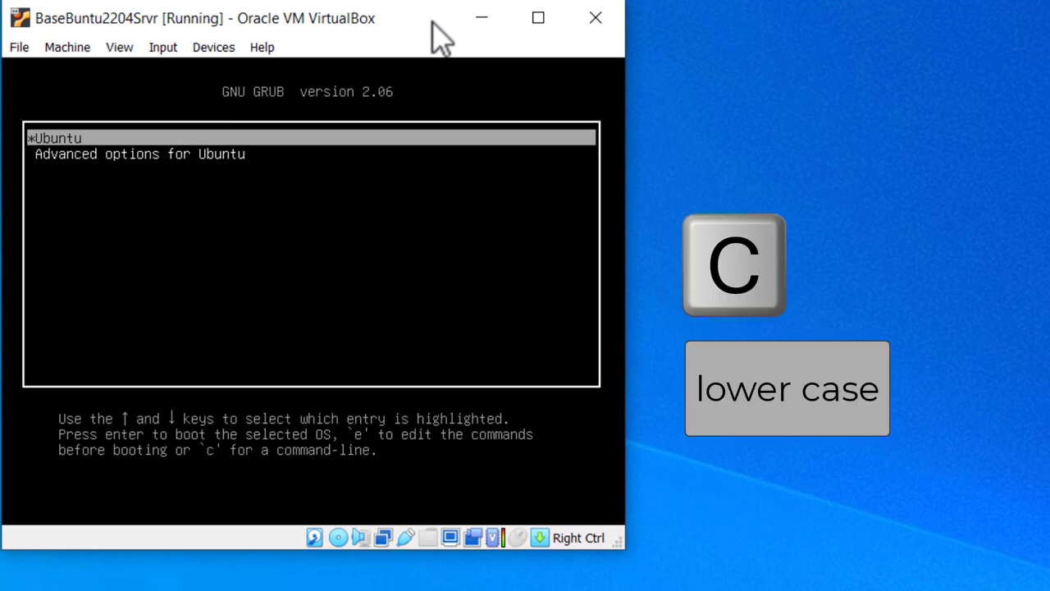
From GRUB's command line, enable paging with set pager=1 and list video modes with videoinfo.
key("c")
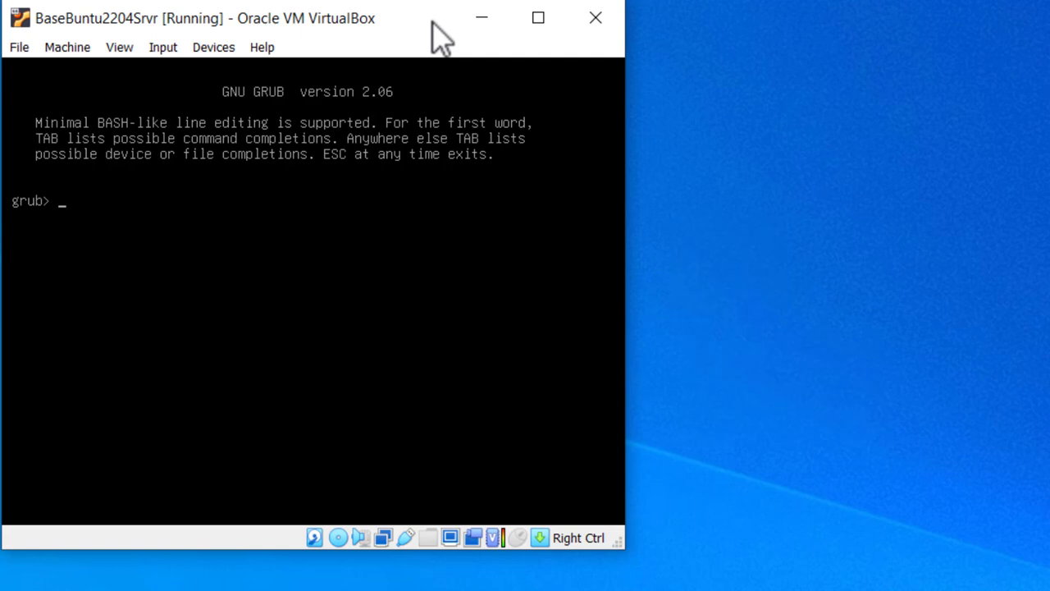
type("set pager")
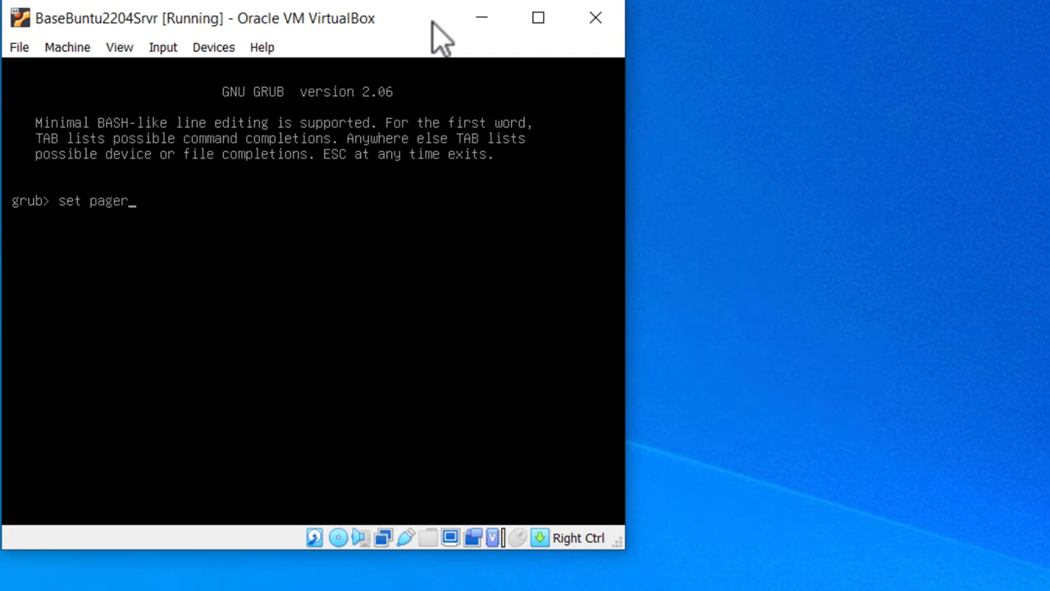
type("=1")
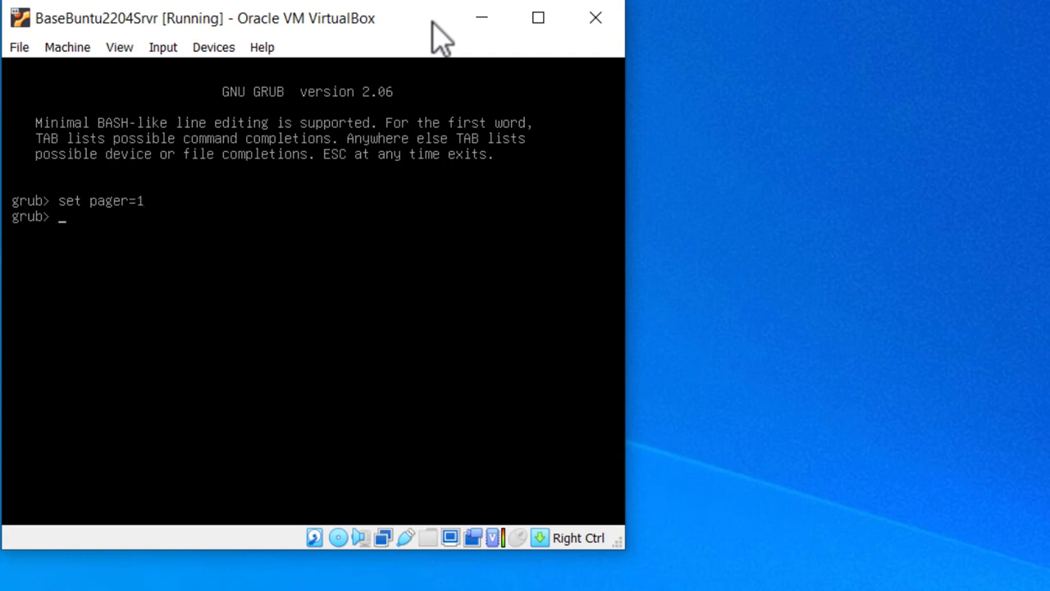
type("vide")
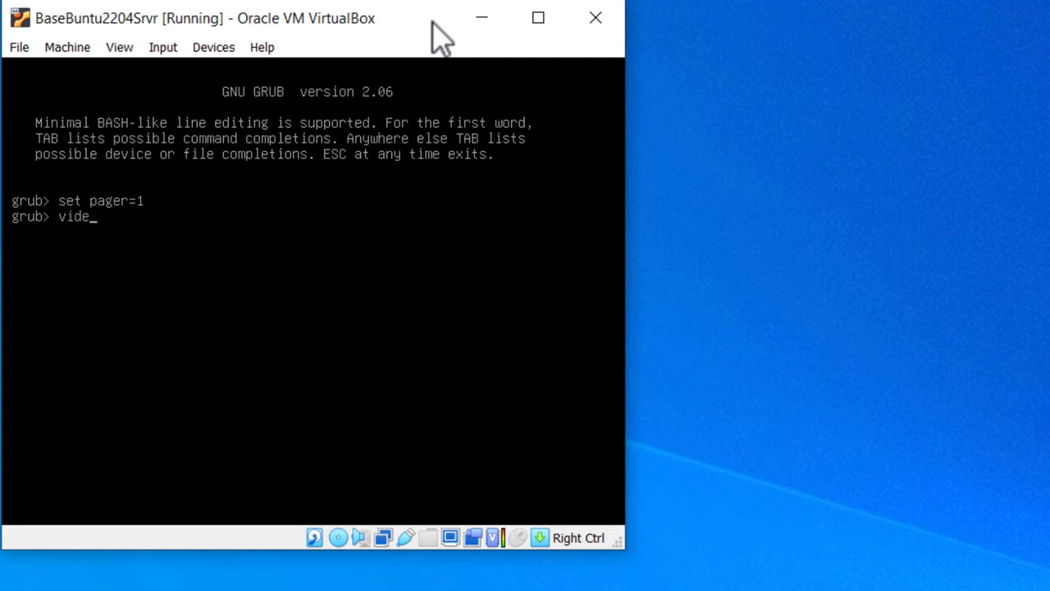
type("oinfo")
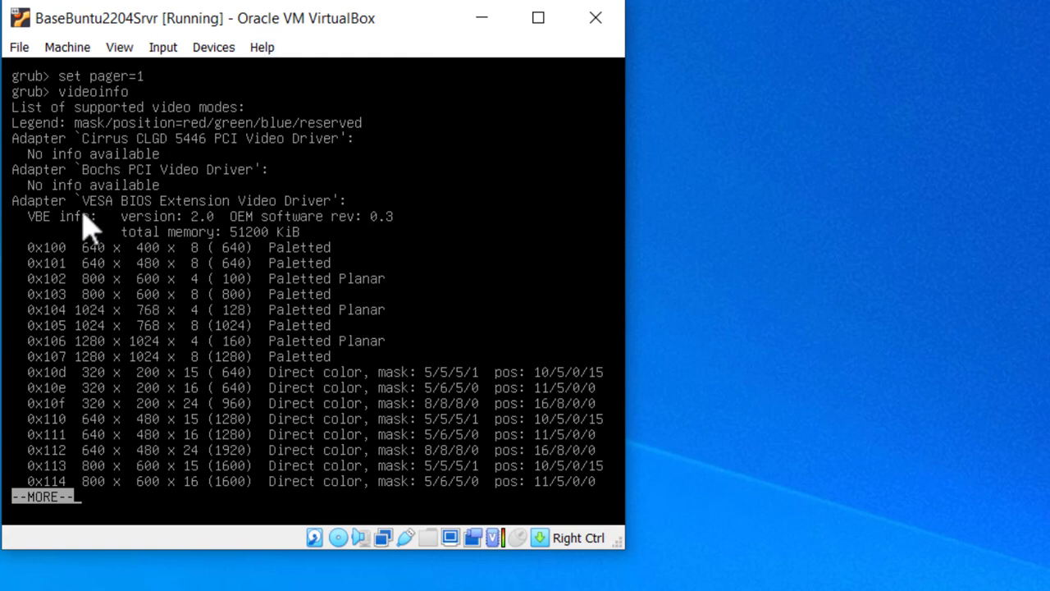
mouse_move(98, 332)
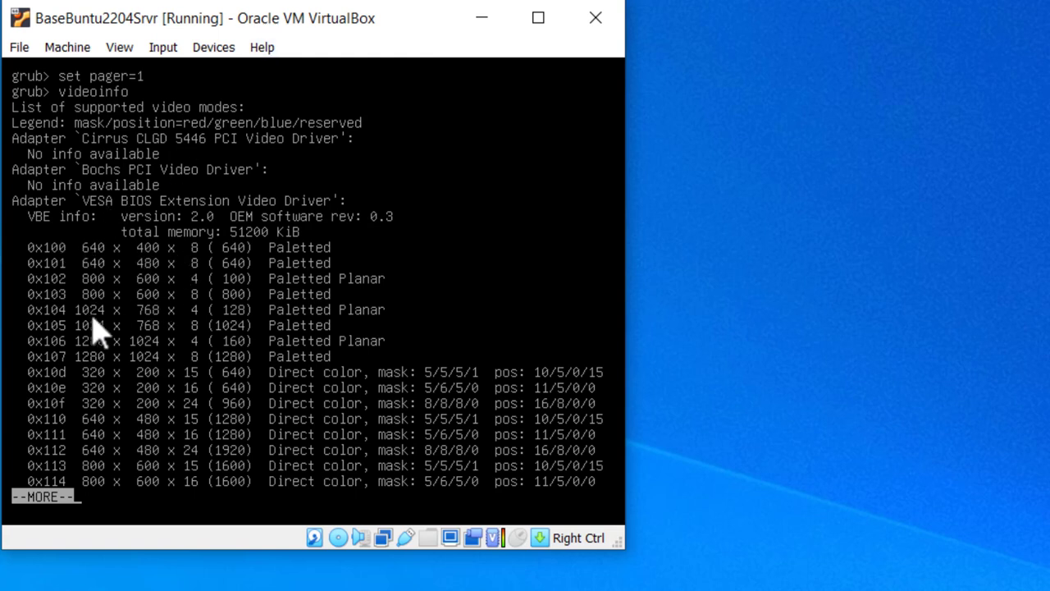
mouse_move(144, 381)
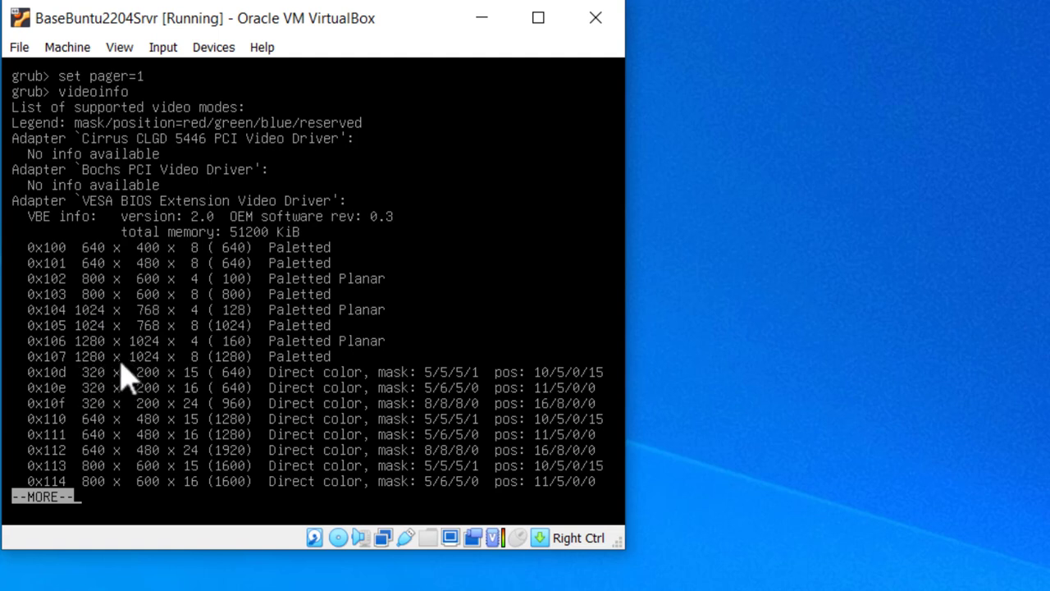
mouse_move(152, 382)
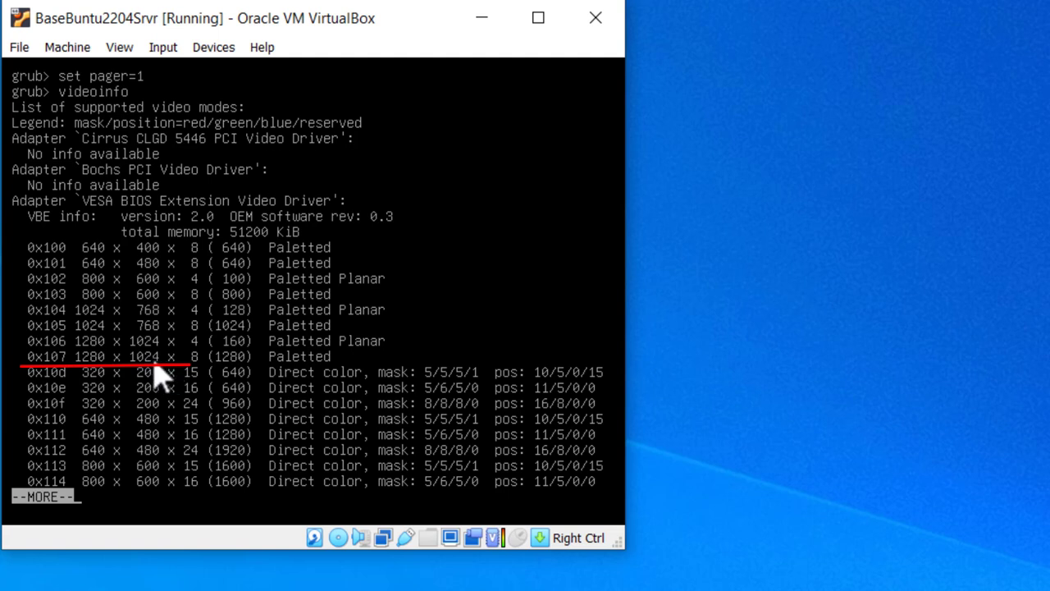
mouse_move(402, 410)
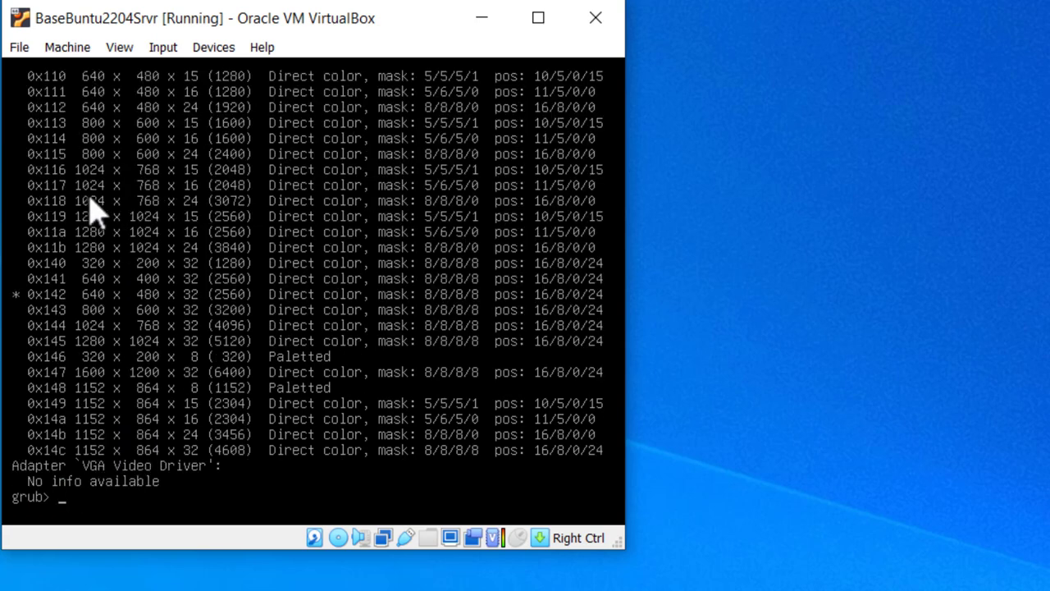
mouse_move(98, 152)
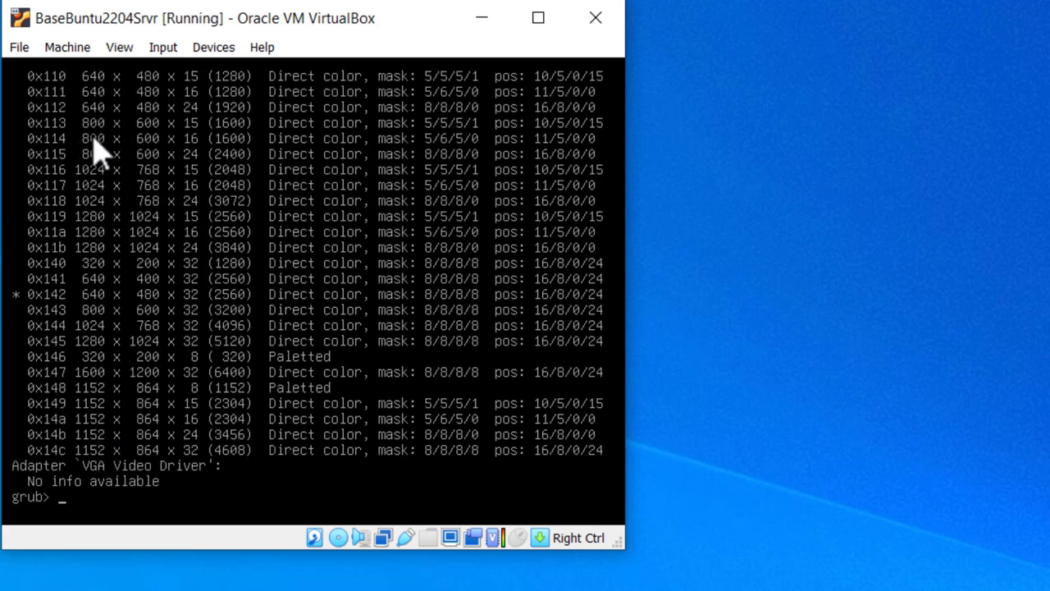
mouse_move(103, 361)
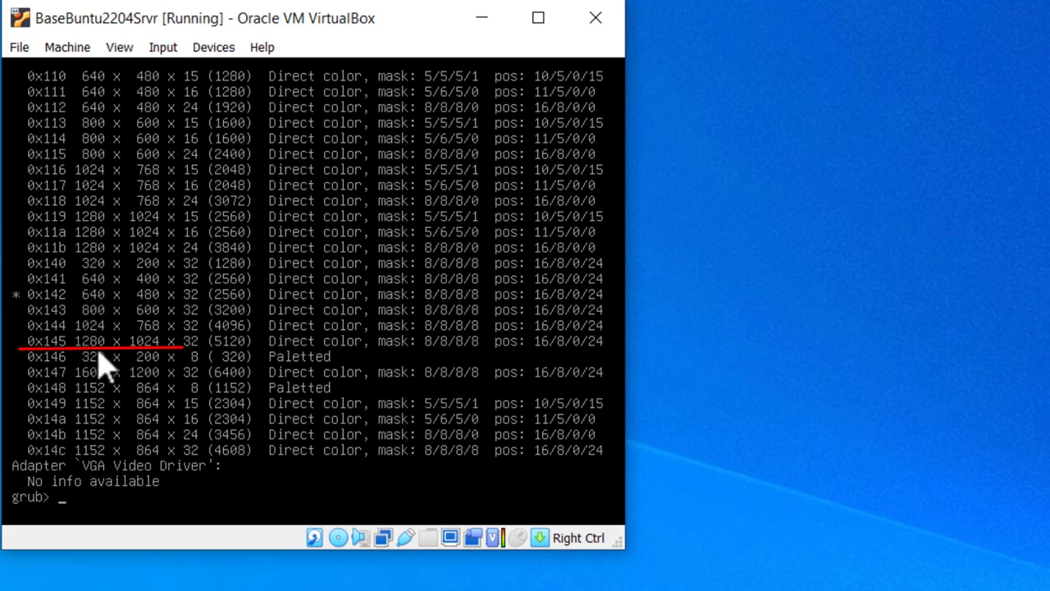
mouse_move(176, 365)
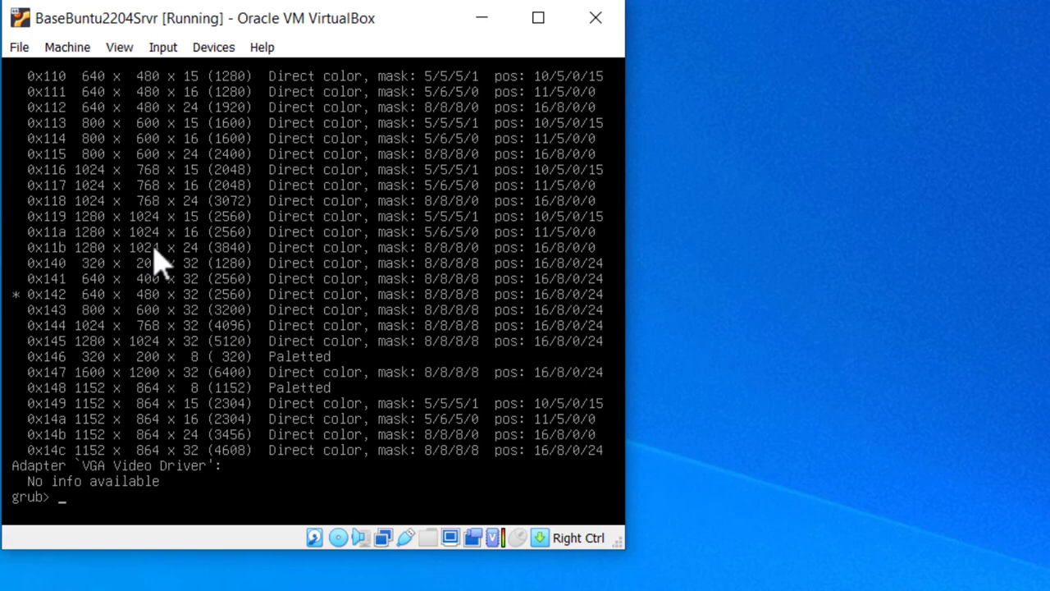
mouse_move(160, 361)
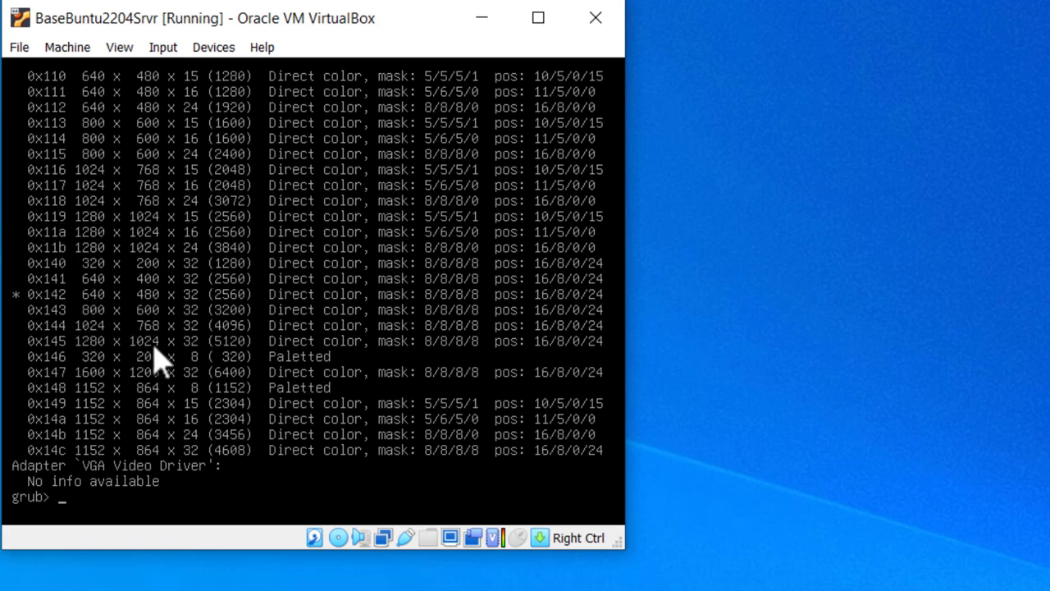
Boot Ubuntu with GRUB's normal command and log back in as mike.
type("nor")
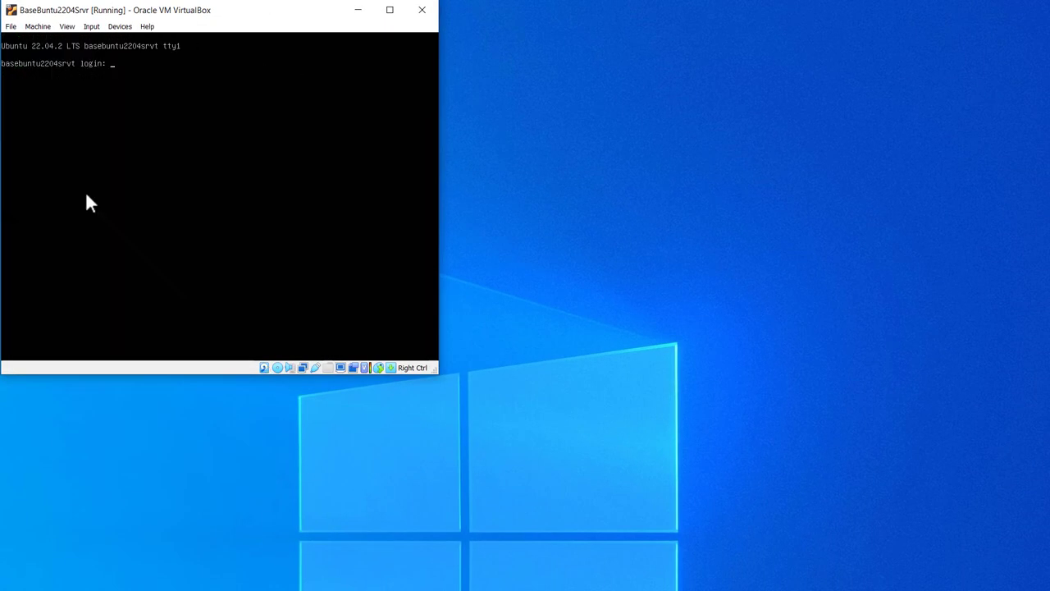
type("mike")
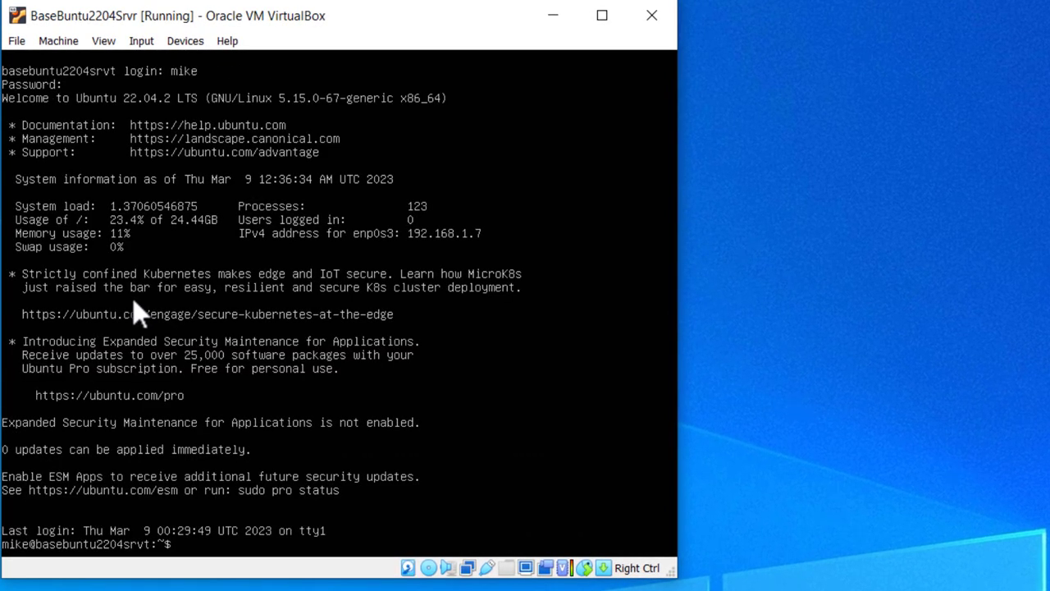
Change to /etc/default, list its files, and sudo-copy grub to grub.orig.
type("cd")
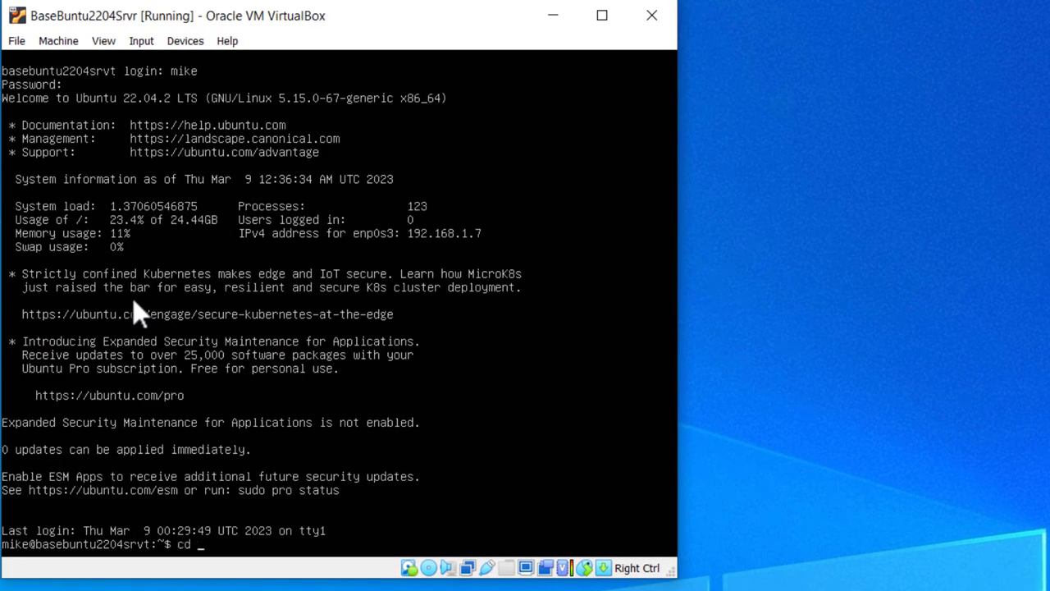
type("/")
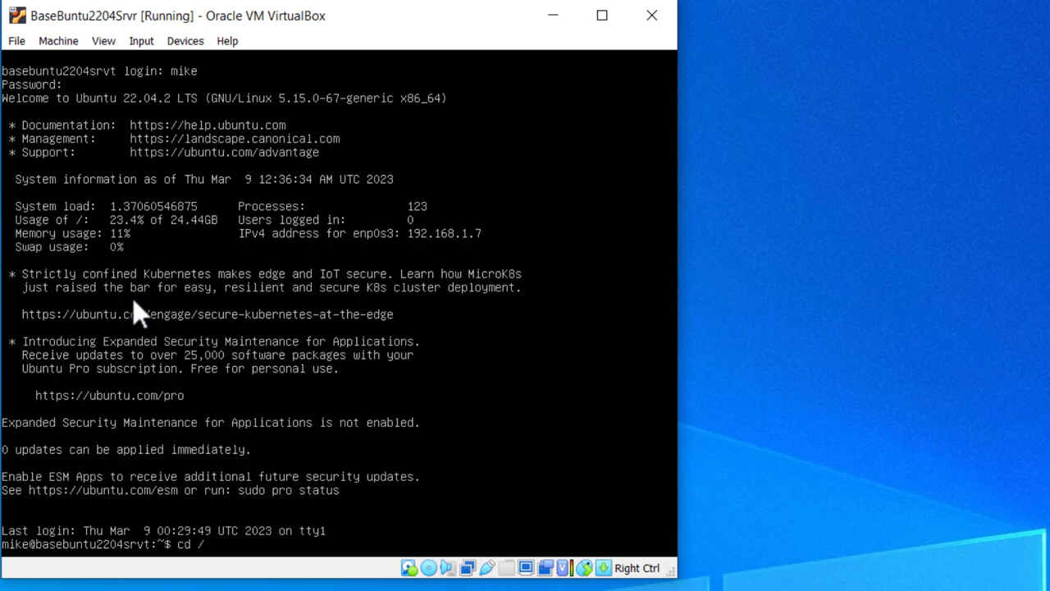
type("etc/defa")
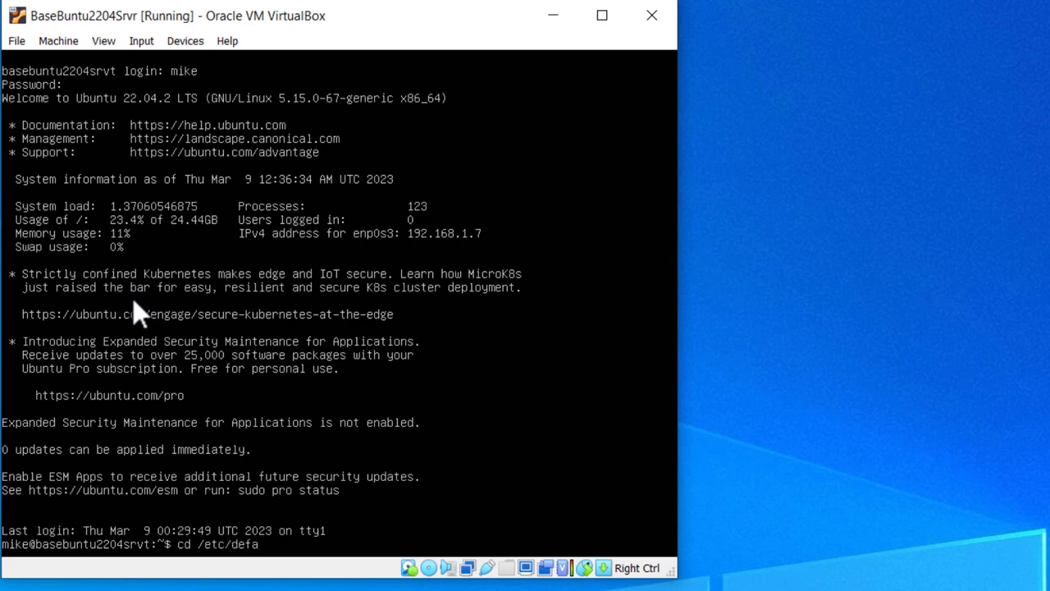
type("ult")
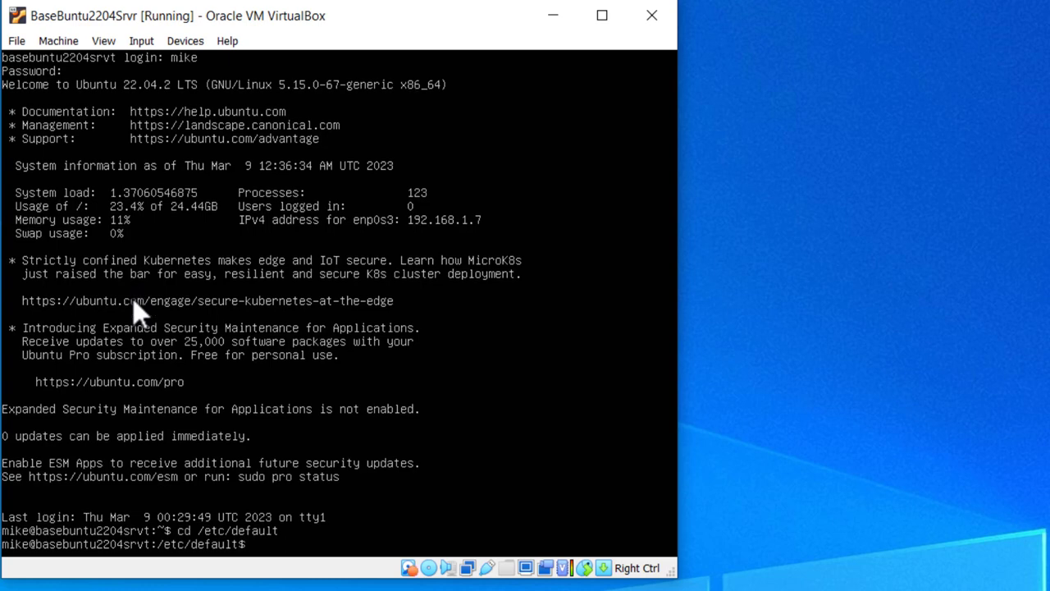
type("ls")
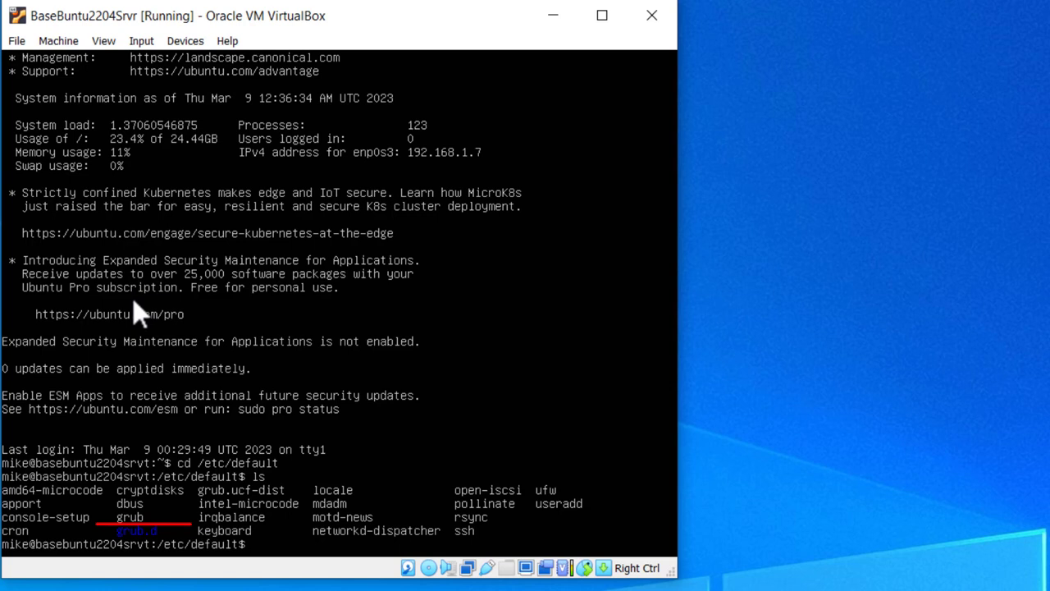
type("sudo cp grub gru")
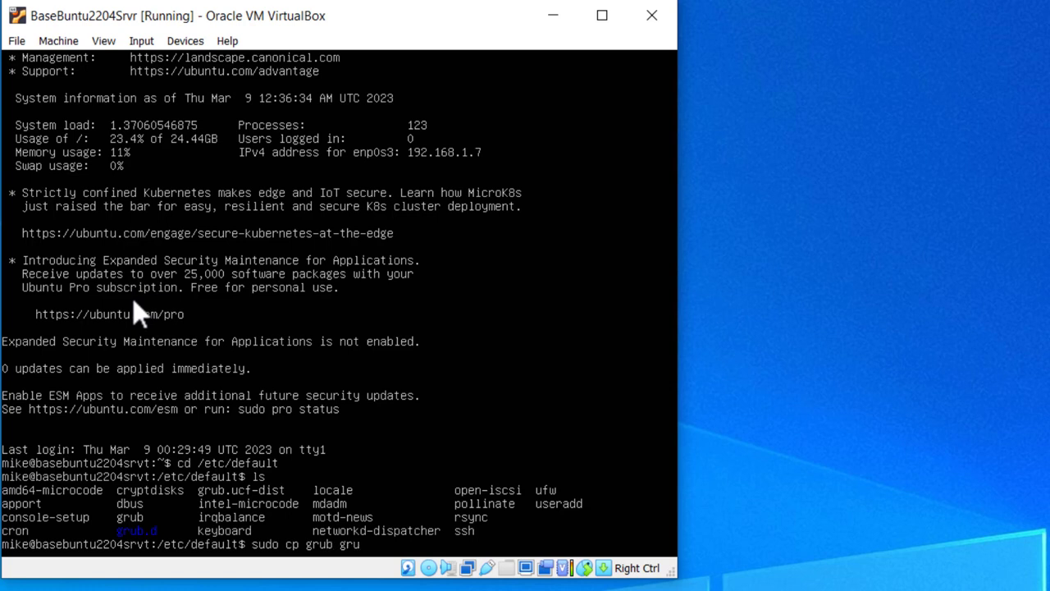
type("b.orig")
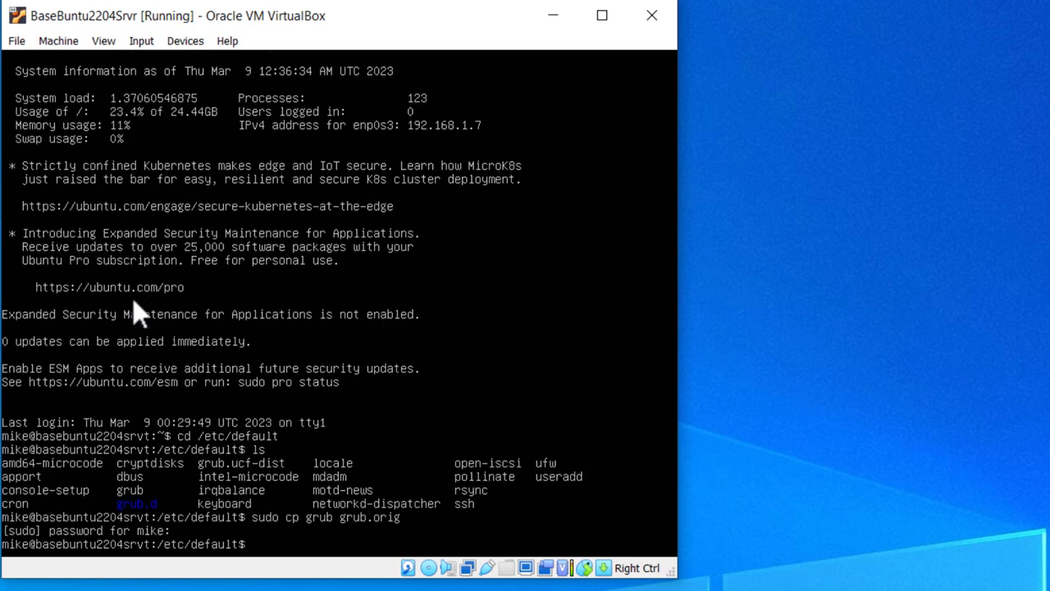
Edit grub in vim: nomodeset kernel option plus GRUB_GFXPAYLOAD_LINUX=1280x1024 line.
type("sudo")
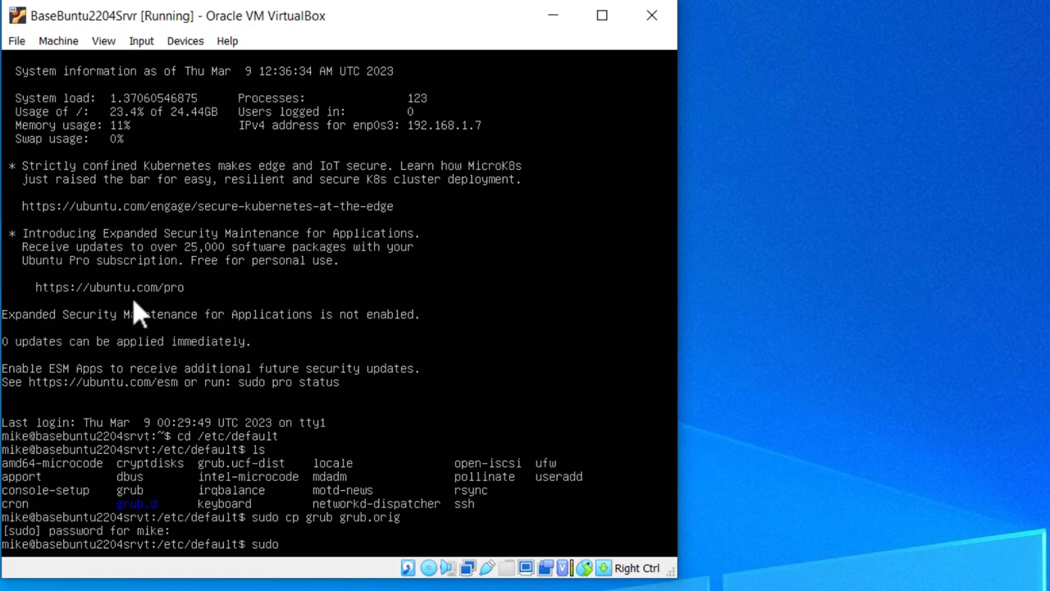
type("vim")
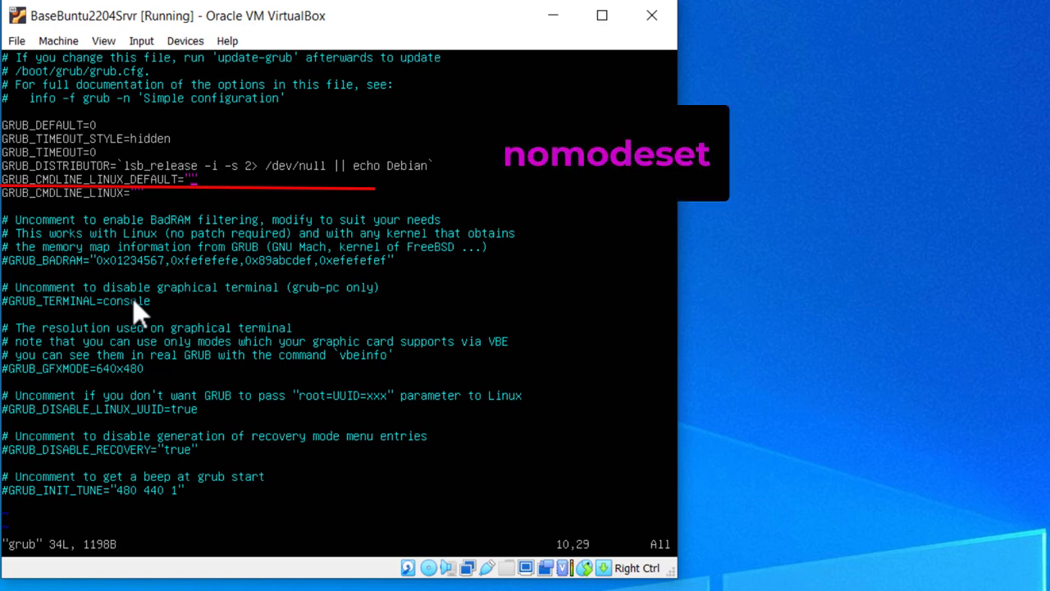
key("i")
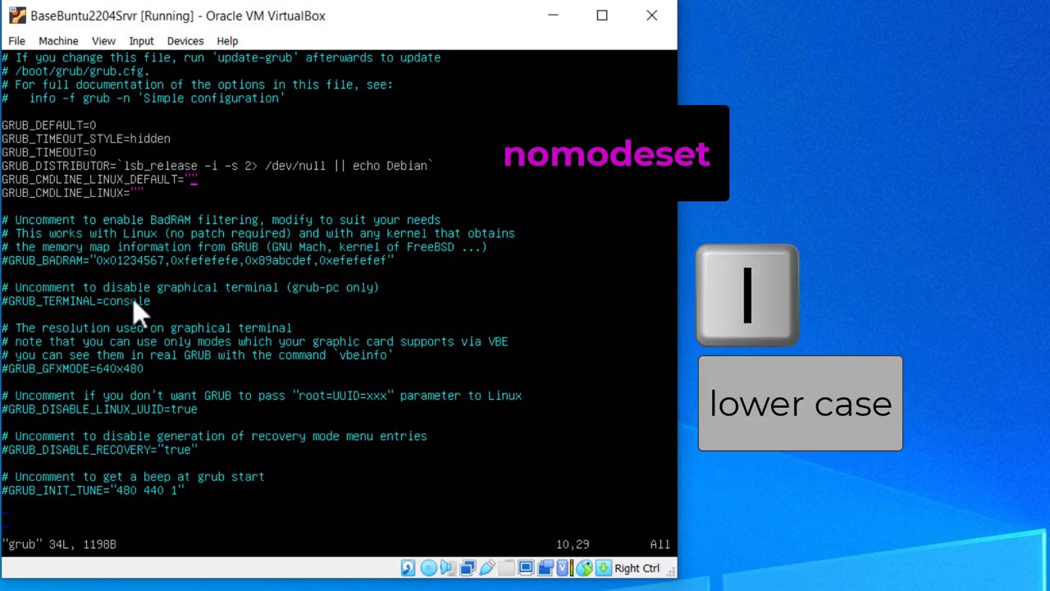
key("i")
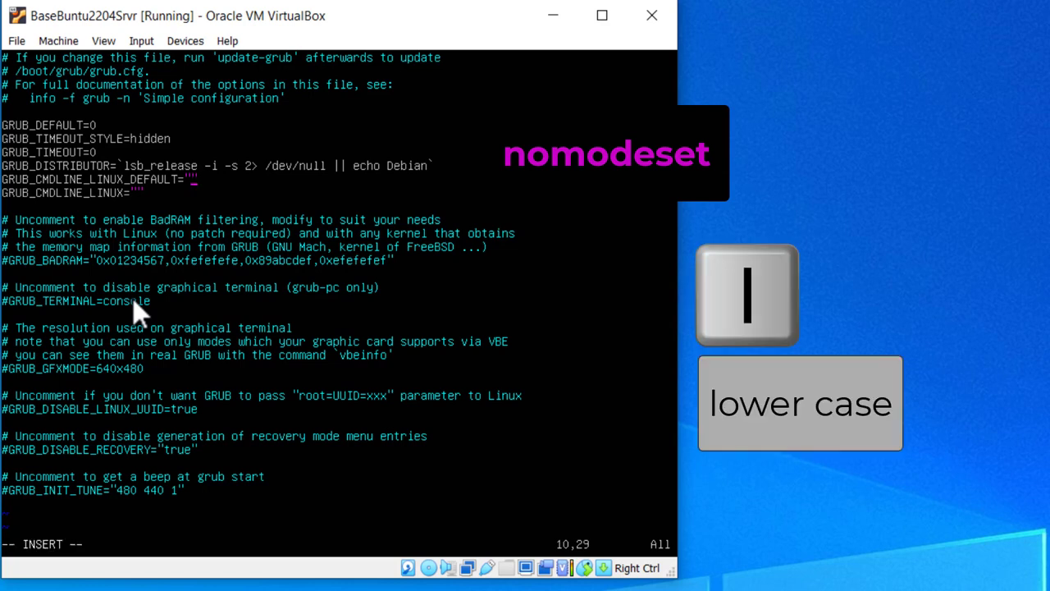
type("no")
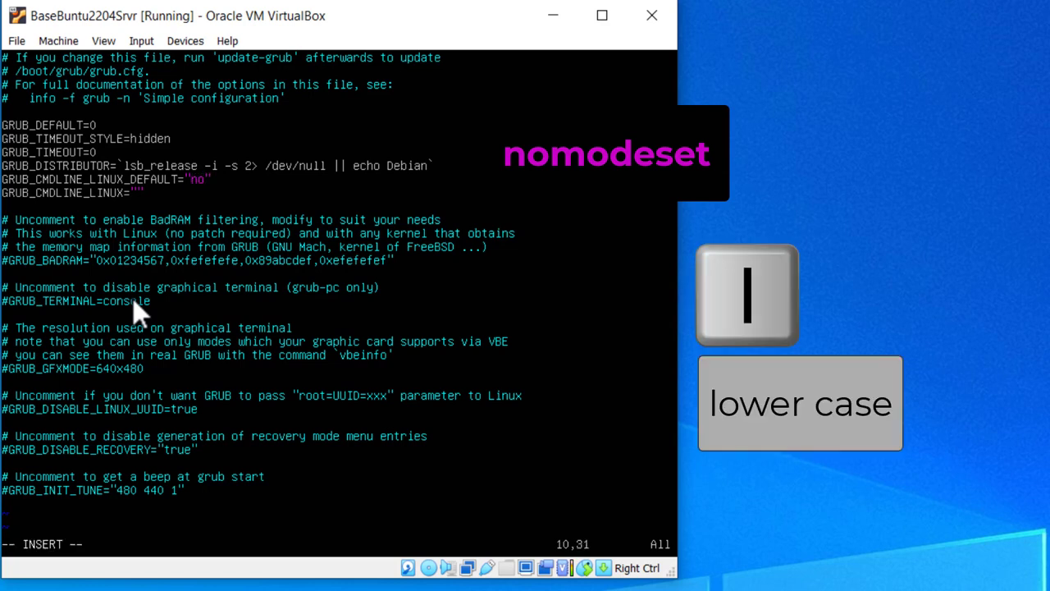
type("nomodeset")
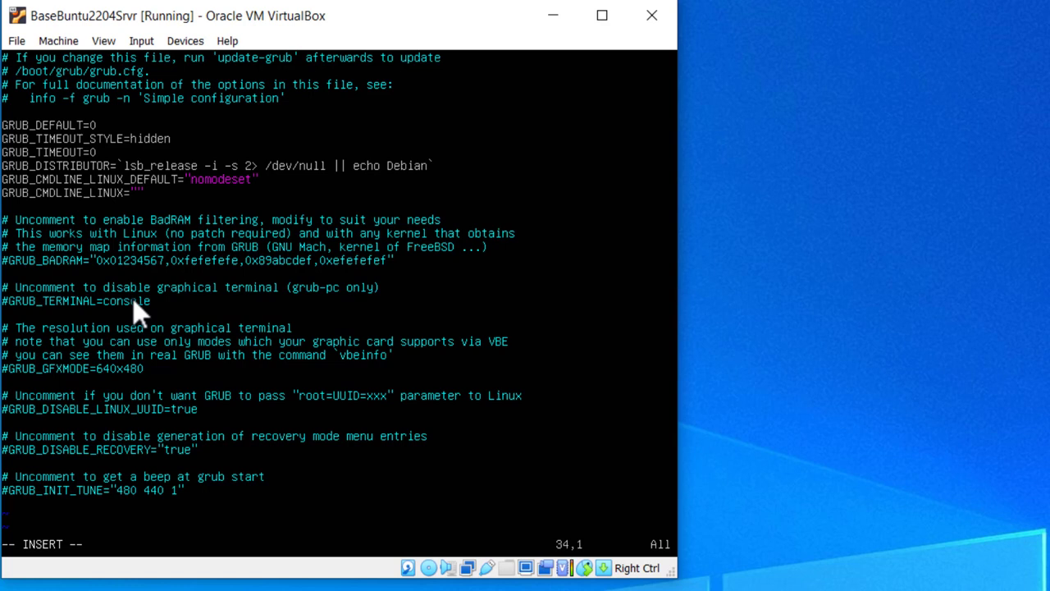
type("GRUB_GFXPAYLOAD")
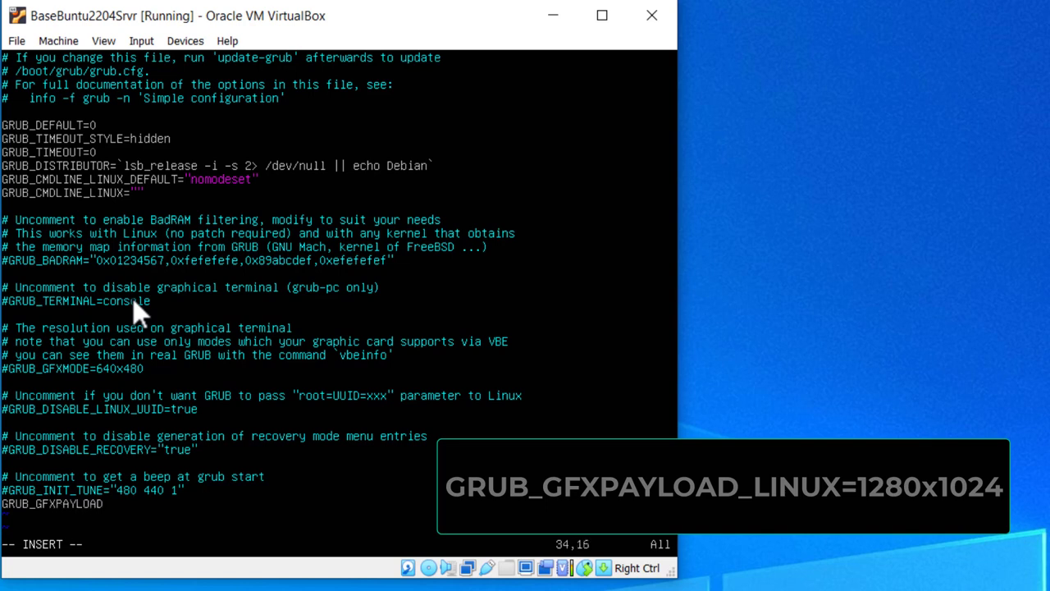
type("_LINUX=1280x1024")
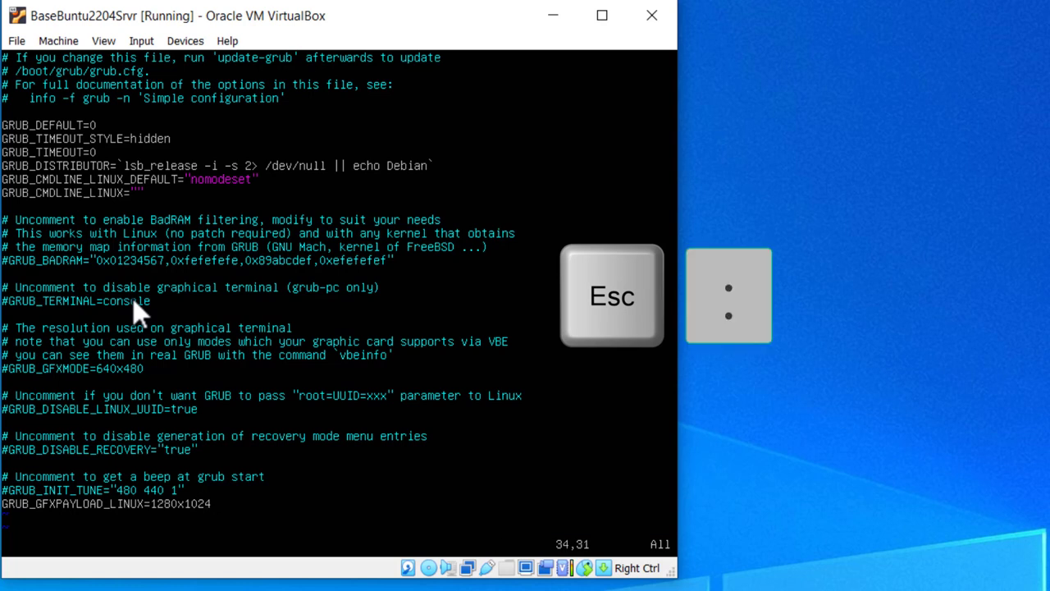
Save the grub file with :wq, run sudo update-grub, and reboot with init.
type("wq")
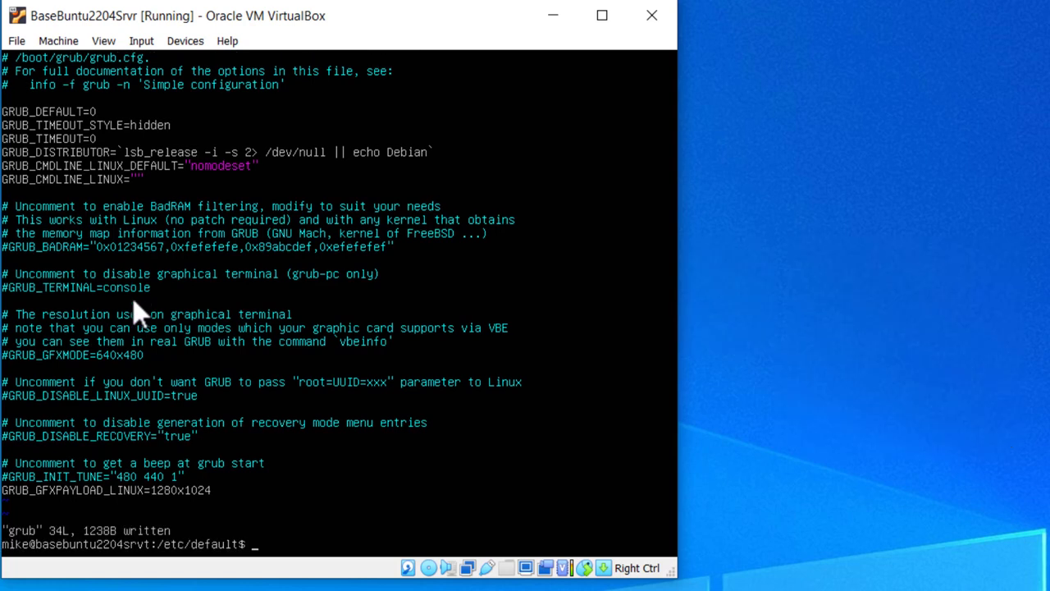
type("sudo update-grub")
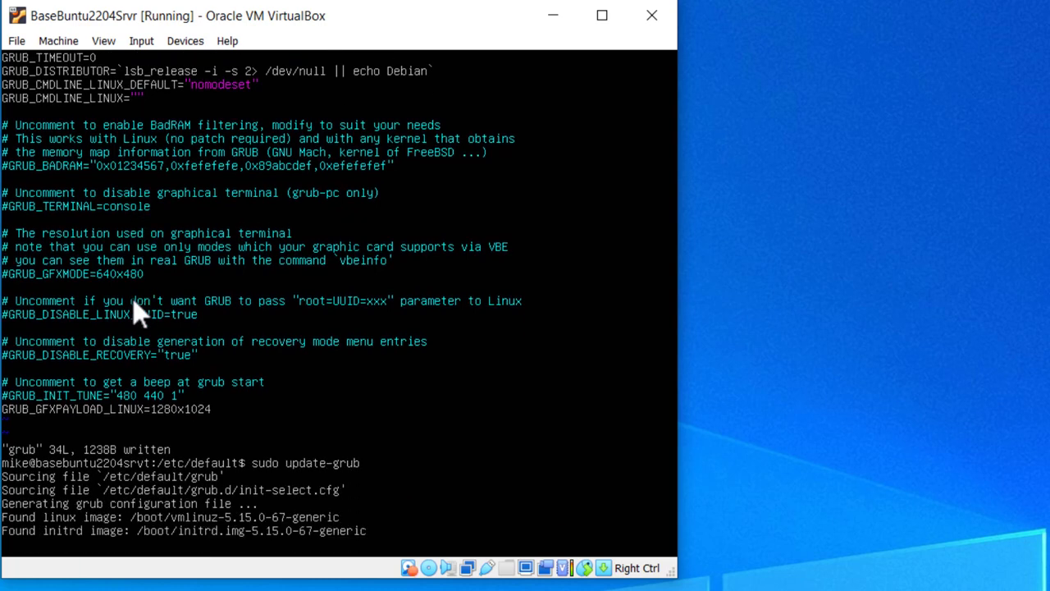
scroll("down", 3)
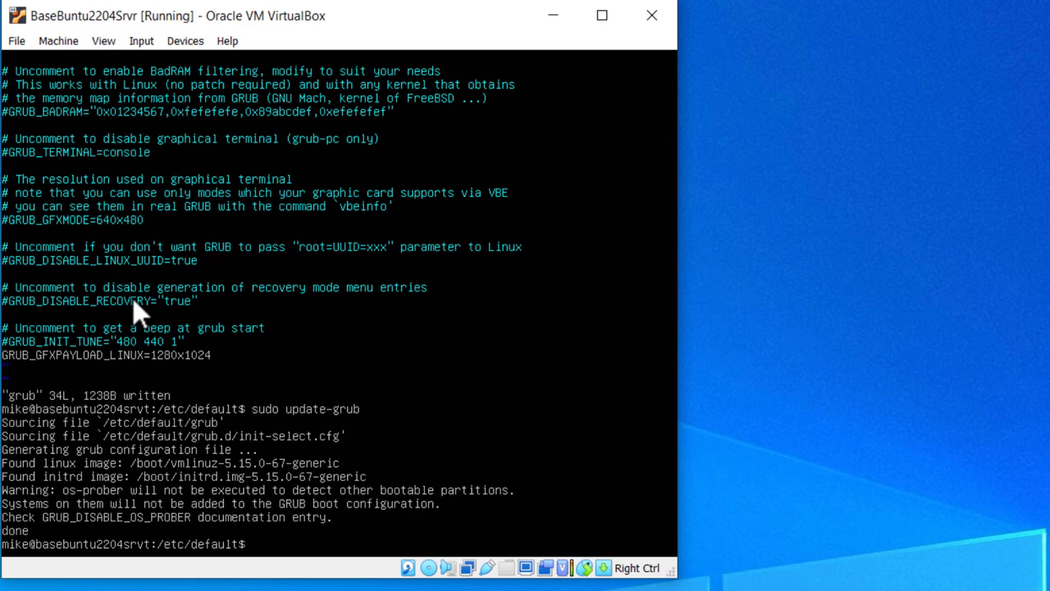
type("init")
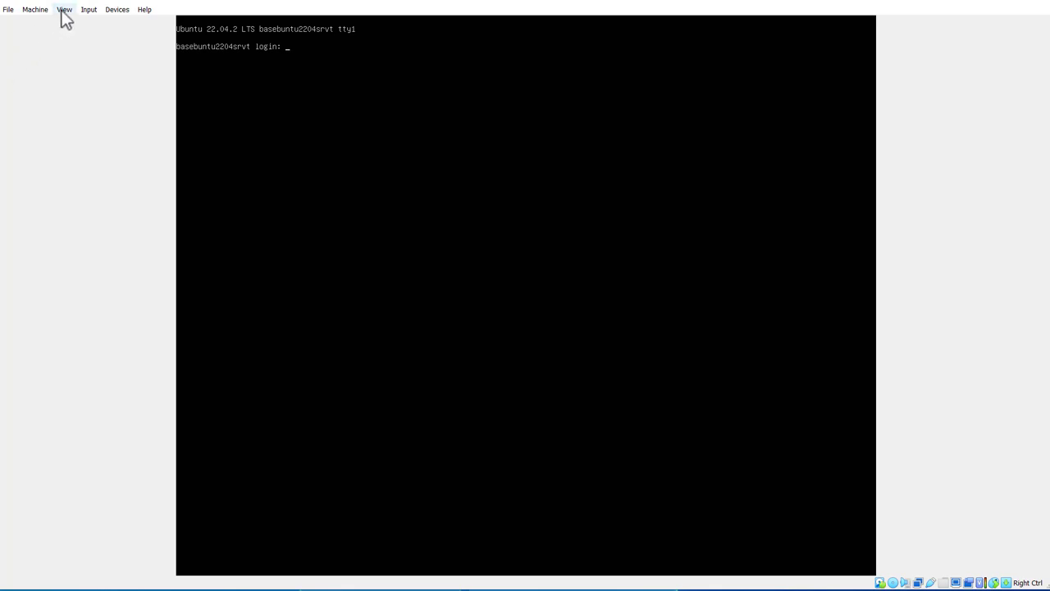
Put the VM window into View > Scaled Mode and confirm Switch.
left_click(64, 9)
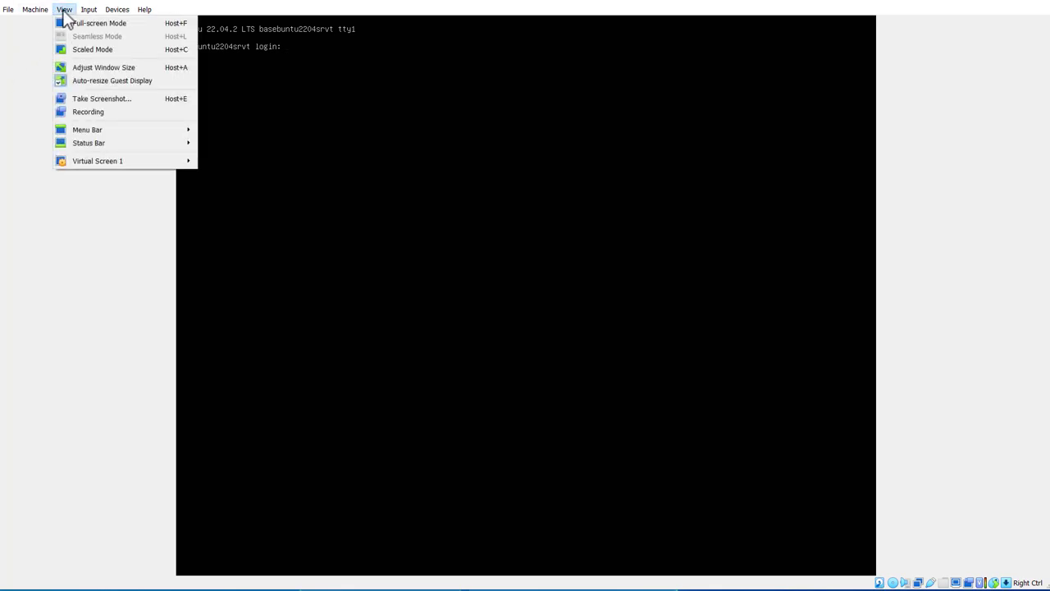
left_click(92, 49)
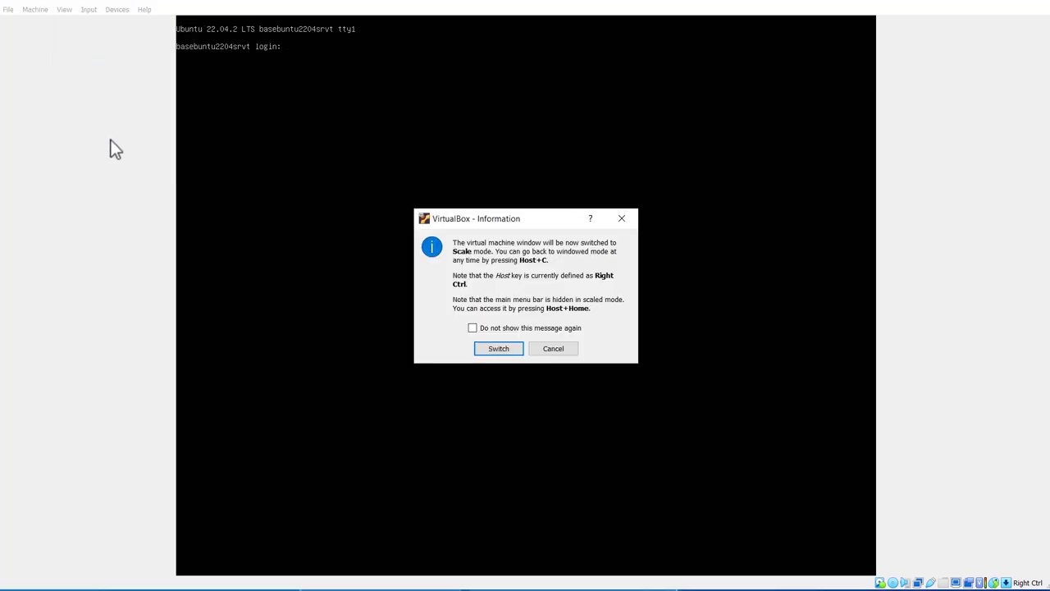
mouse_move(549, 291)
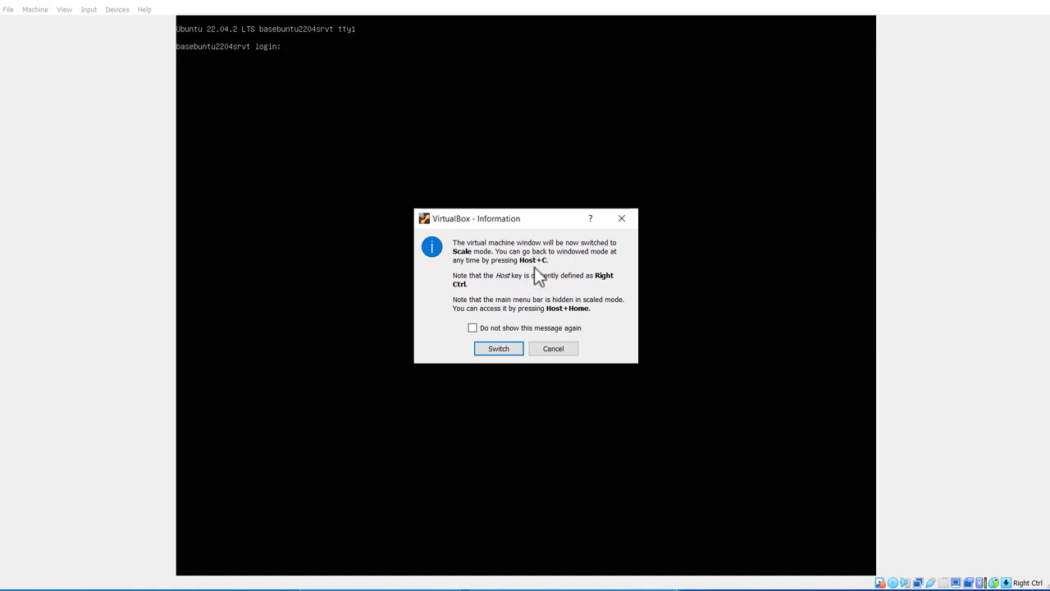
mouse_move(561, 284)
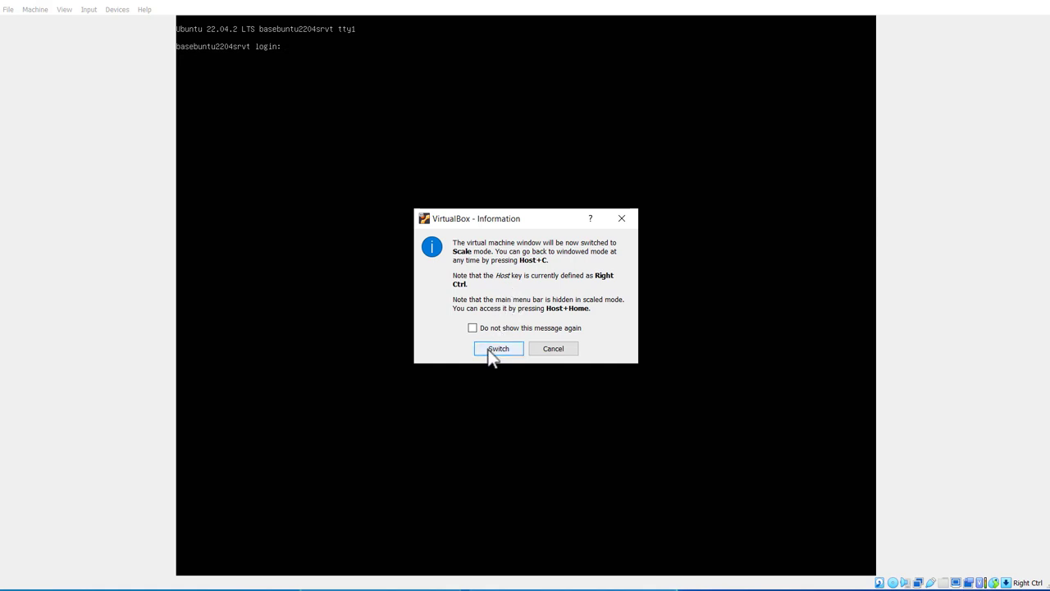
left_click(498, 348)
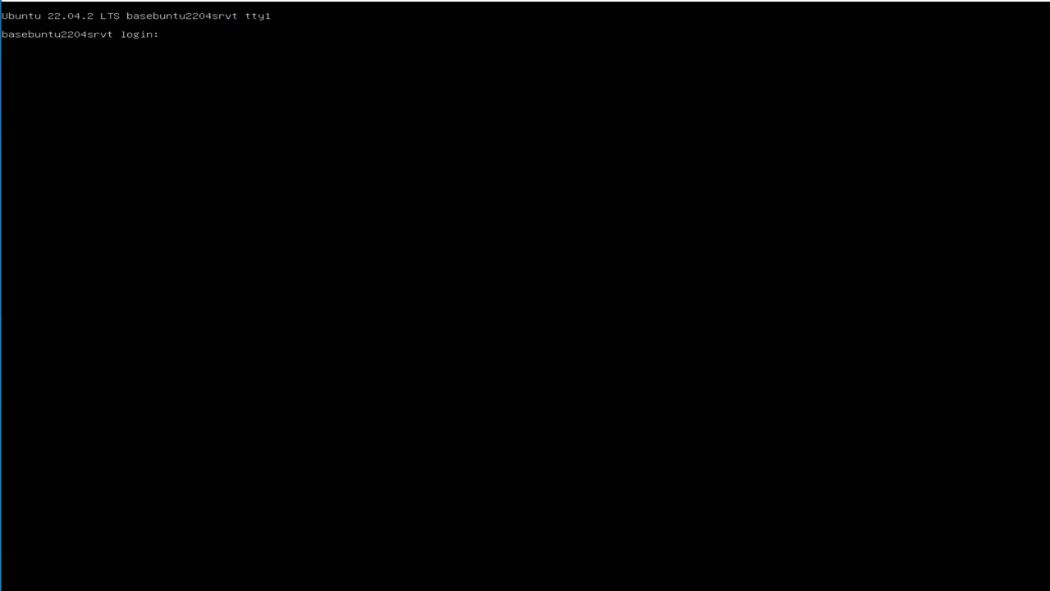